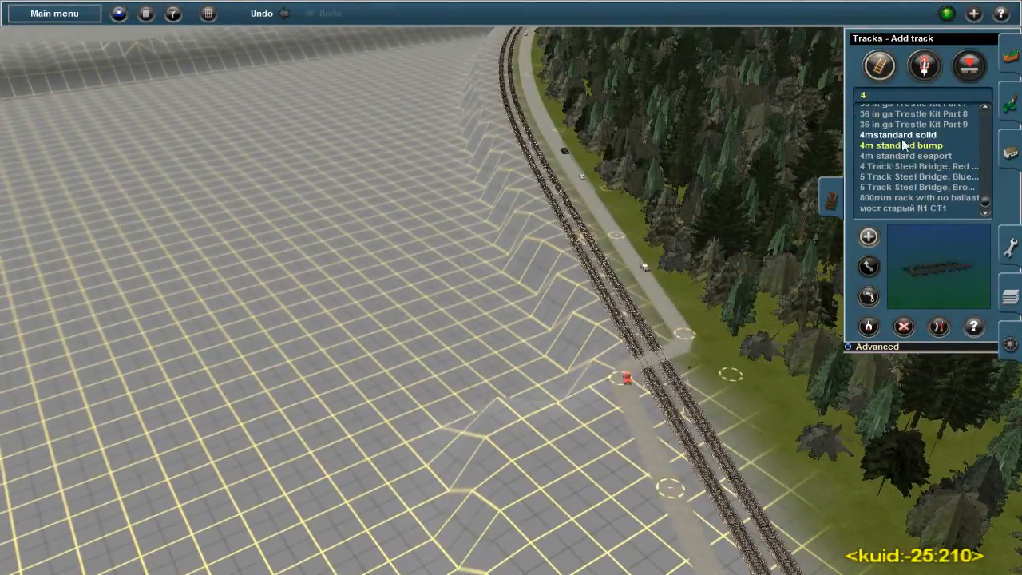
Select the 4m standard bump track as the active track asset
{"action": "left_click", "coordinate": [923, 67]}
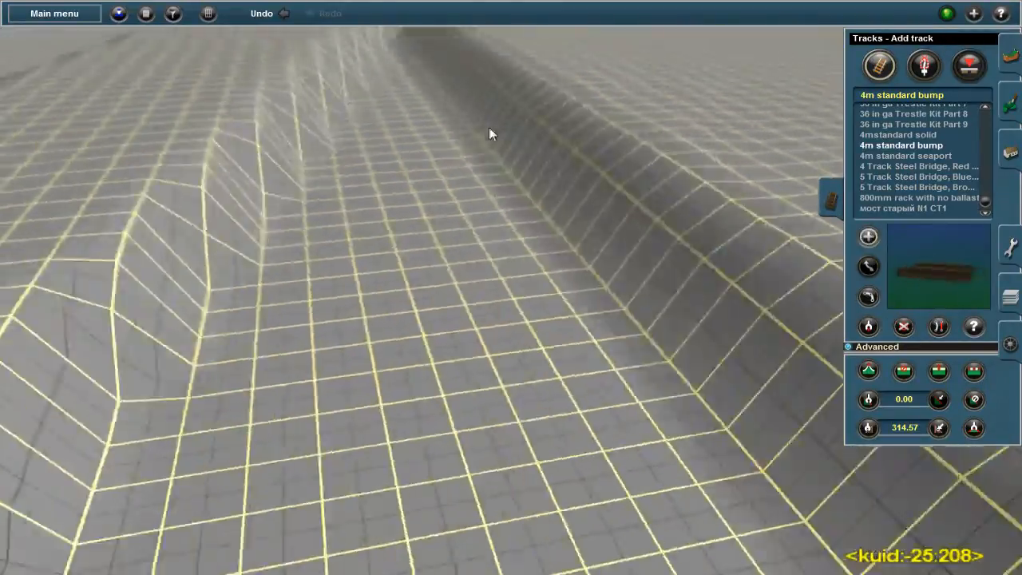
Switch to the Delete Track tool near the road crossing on the double track
{"action": "left_click", "coordinate": [903, 326]}
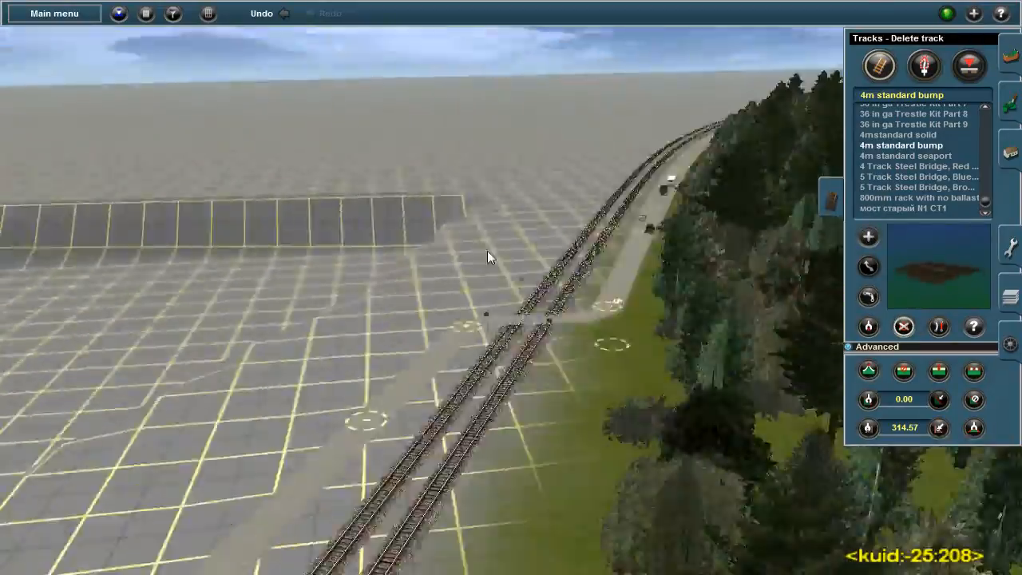
Return to Add track mode with the 4m standard bump track selected over the graded terrain
{"action": "left_click", "coordinate": [878, 67]}
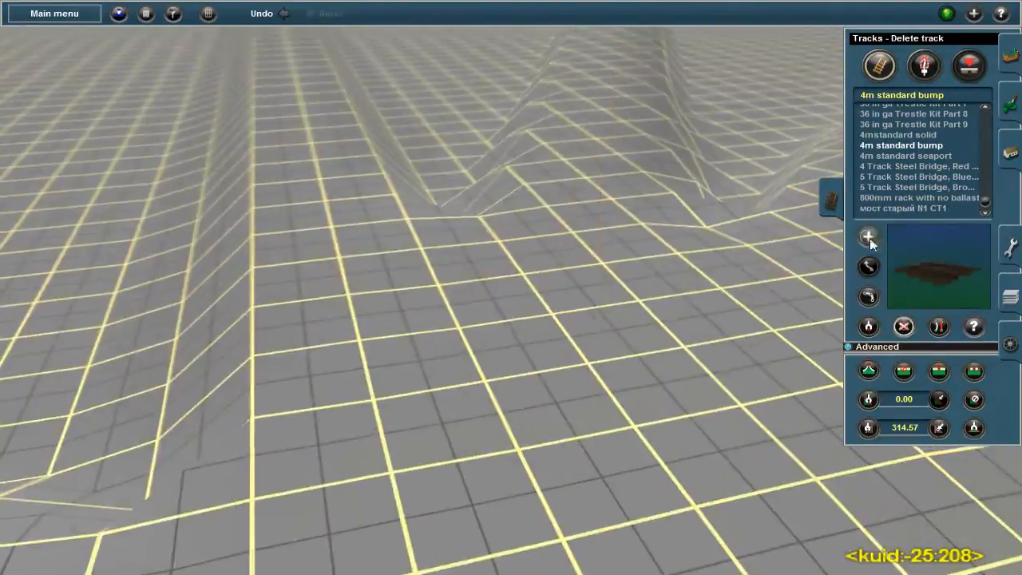
{"action": "left_click", "coordinate": [868, 236]}
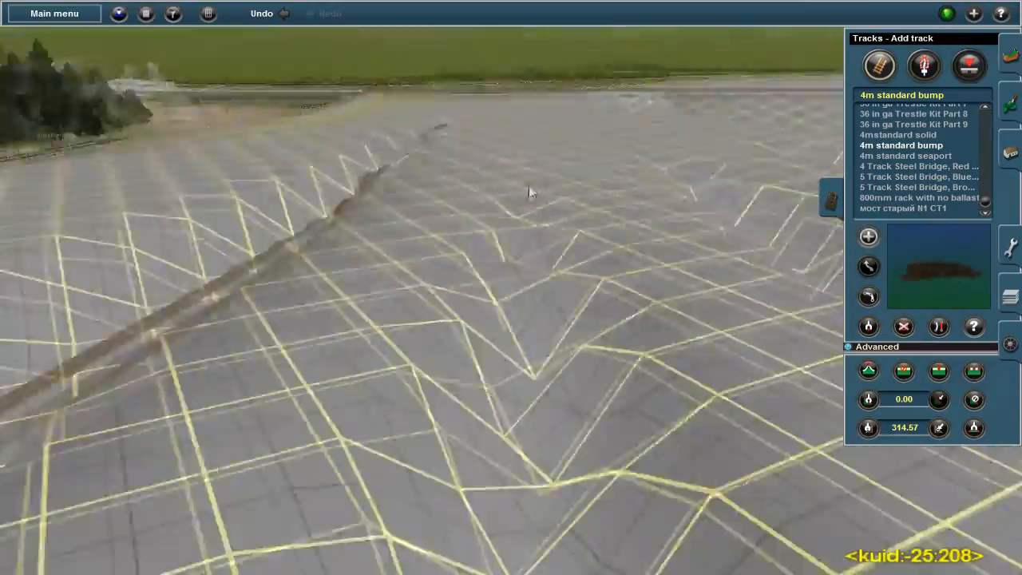
{"action": "left_click", "coordinate": [923, 65]}
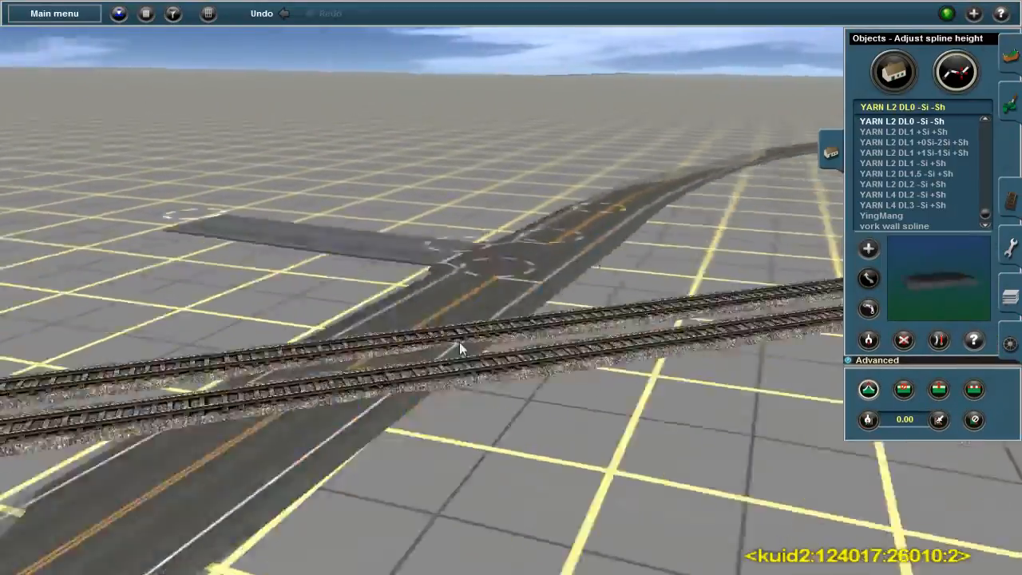
Place the YARN T-Intersection L2 at the road junction and switch to object height adjustment
{"action": "left_click", "coordinate": [938, 340]}
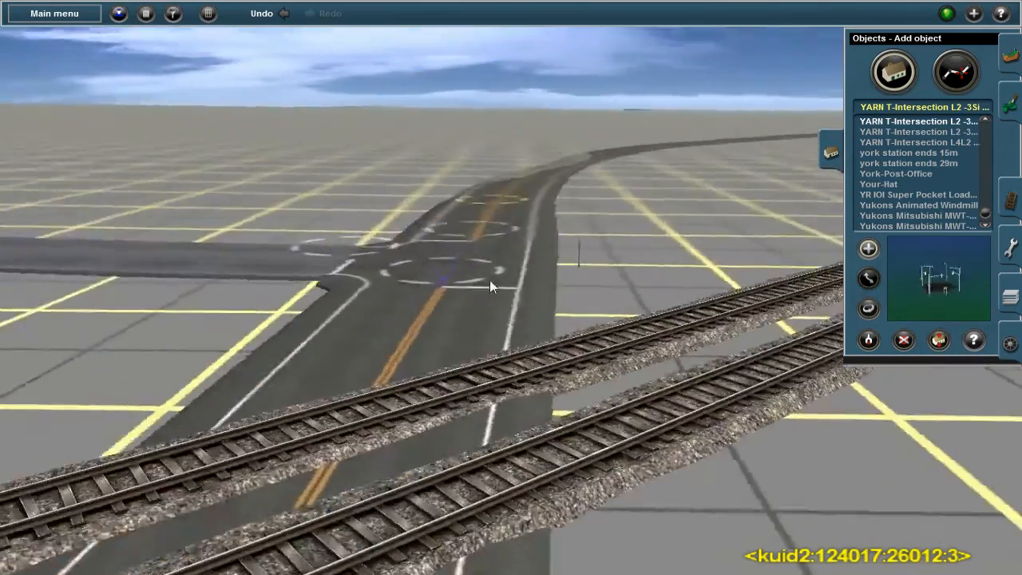
{"action": "left_click", "coordinate": [955, 70]}
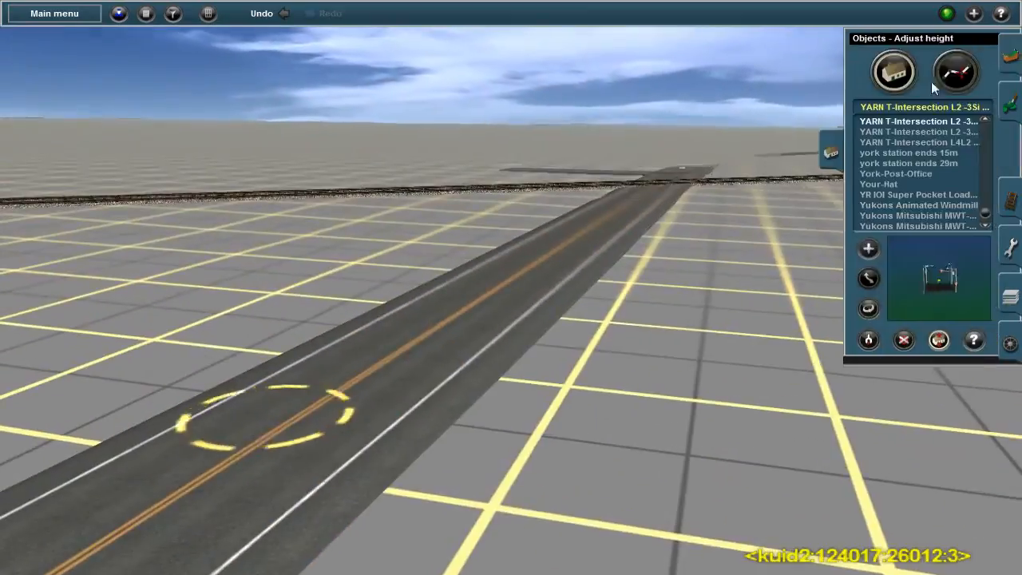